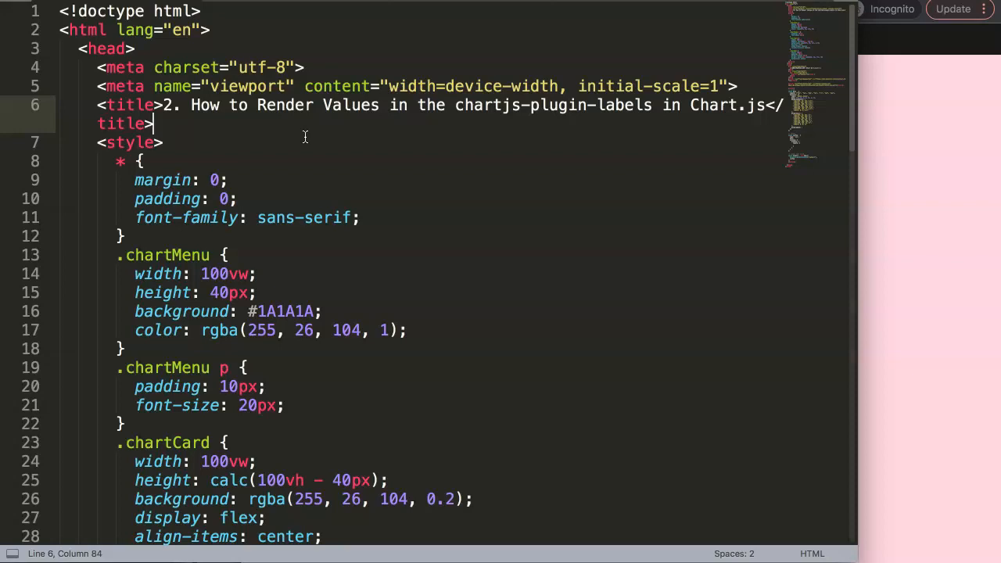
mouse_move(303, 134)
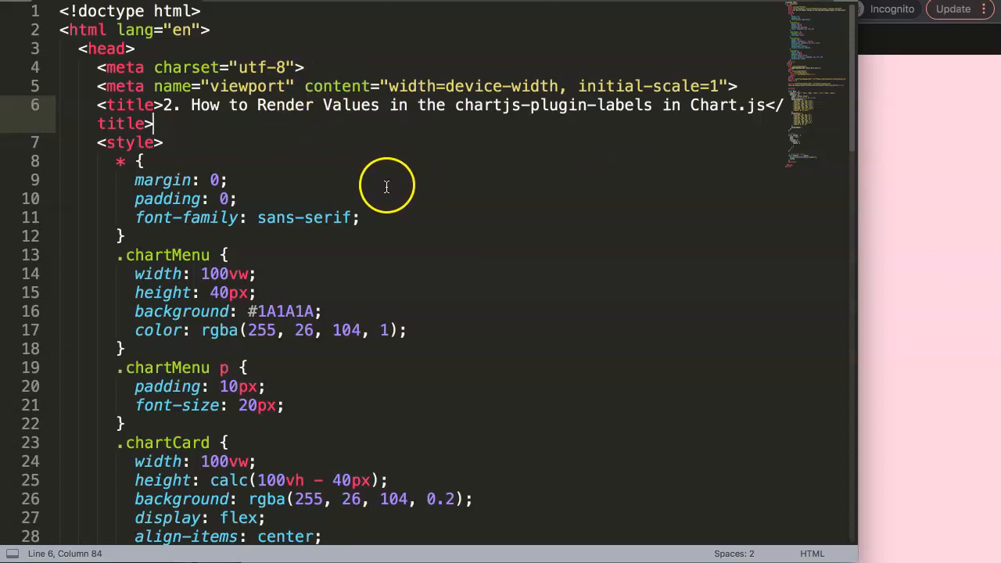
scroll("down", 3)
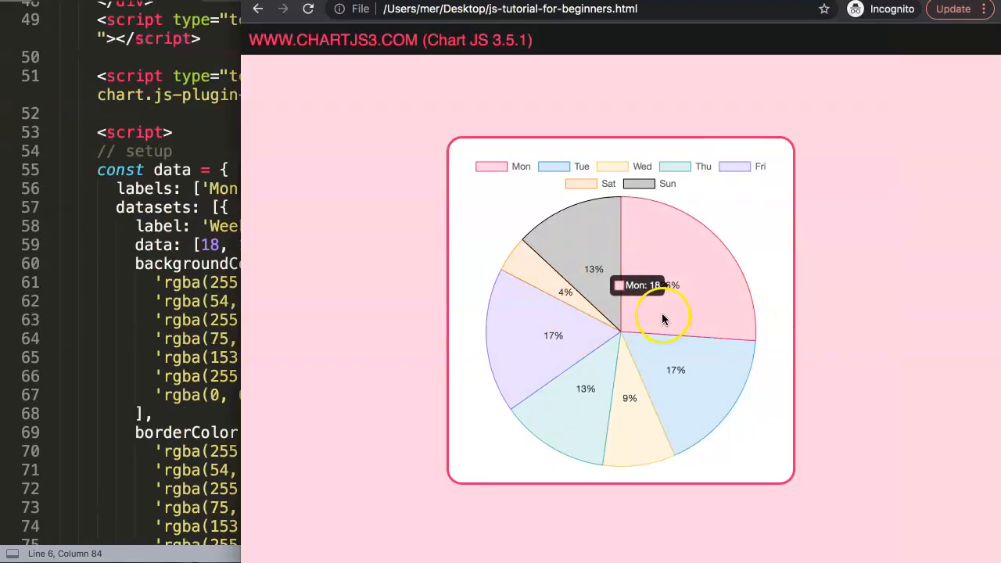
mouse_move(624, 253)
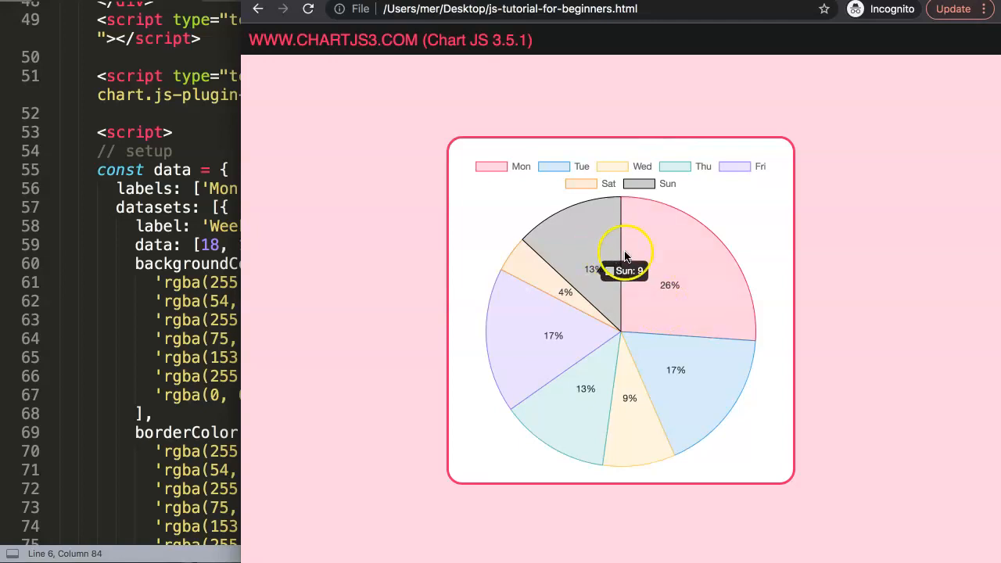
mouse_move(675, 327)
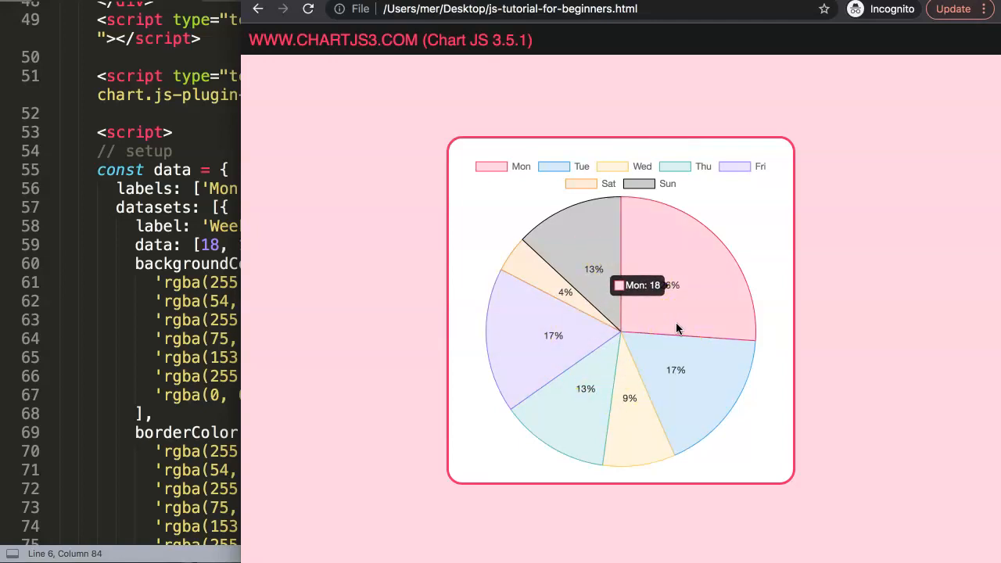
mouse_move(654, 414)
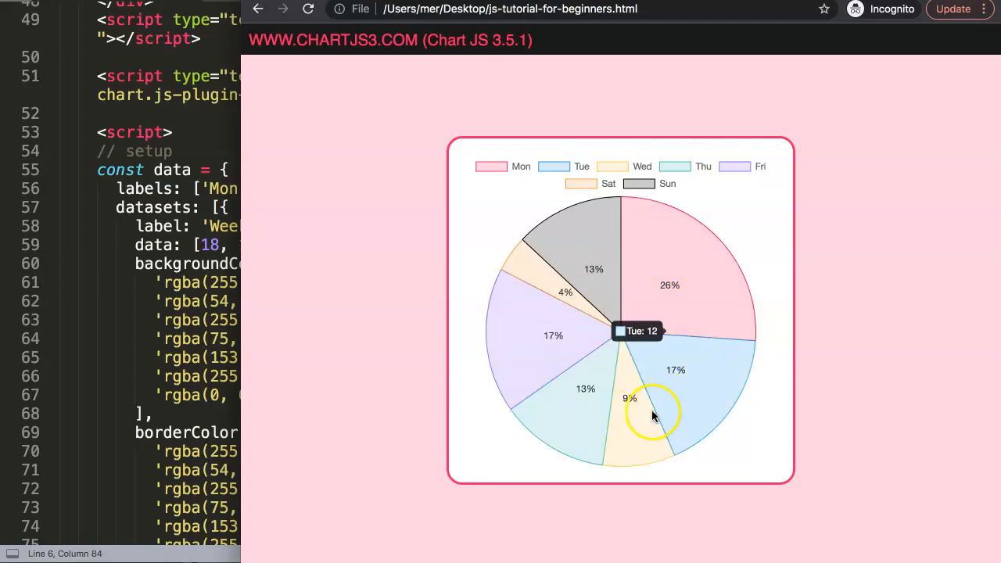
mouse_move(676, 332)
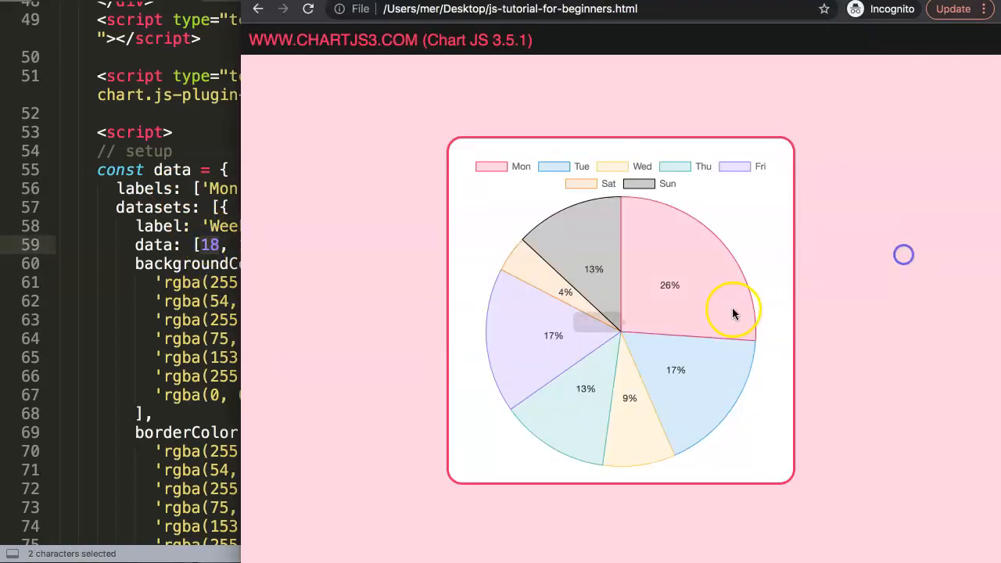
mouse_move(550, 294)
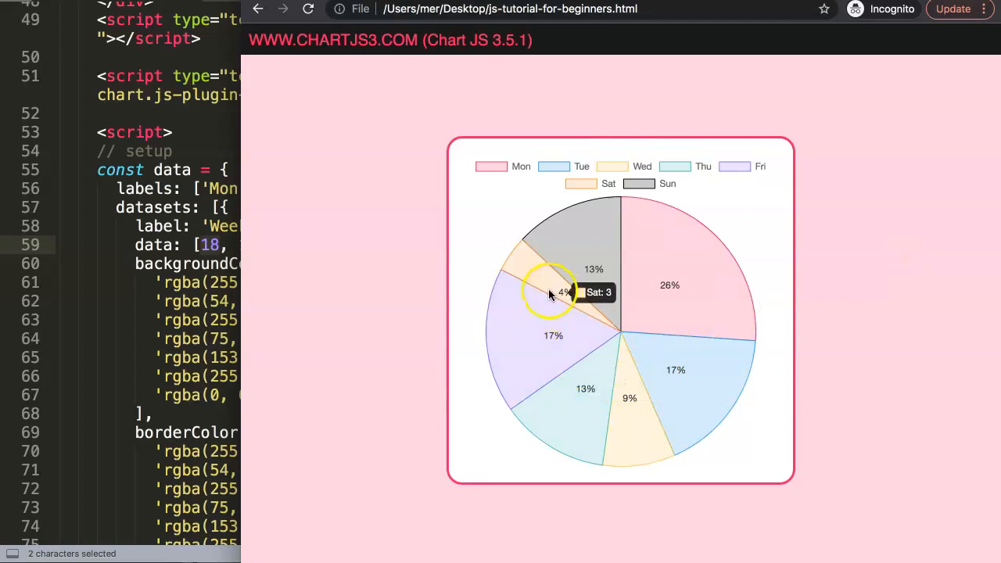
mouse_move(563, 294)
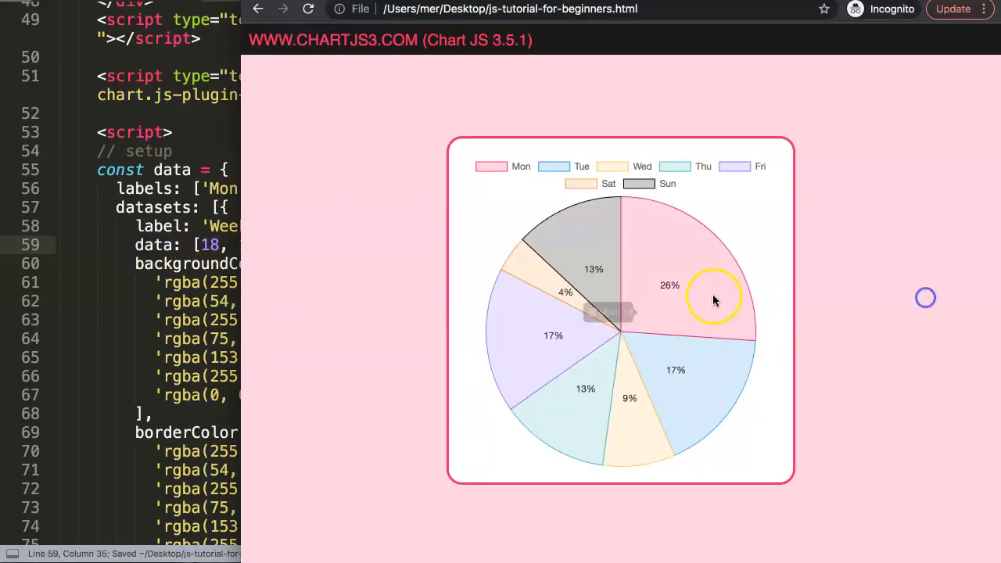
mouse_move(540, 294)
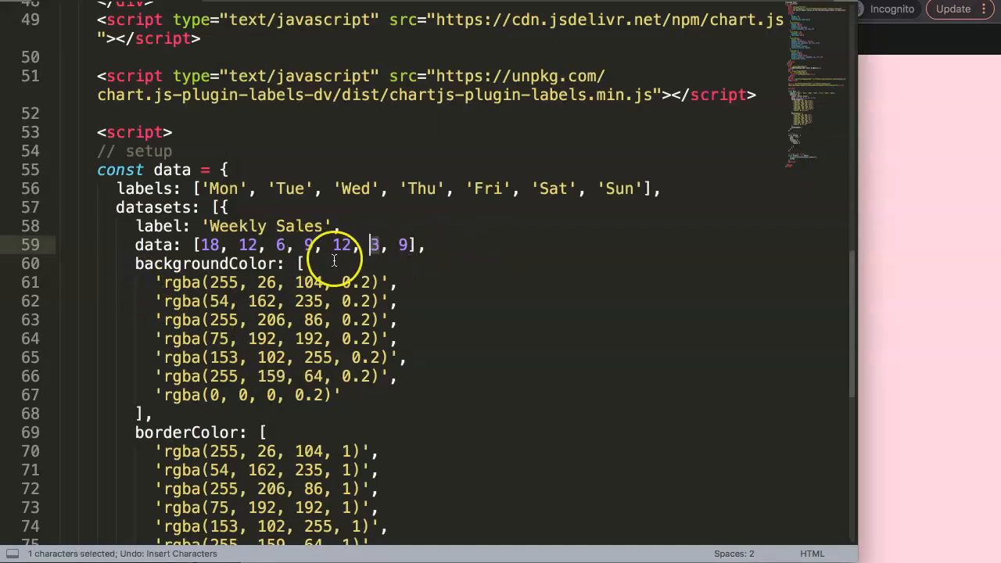
scroll("down", 3)
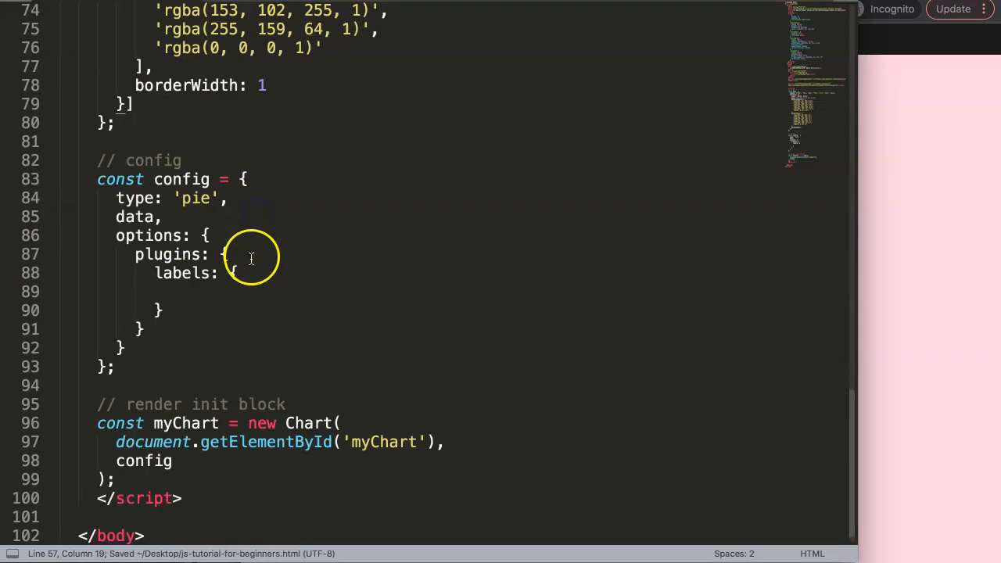
type("doughnut")
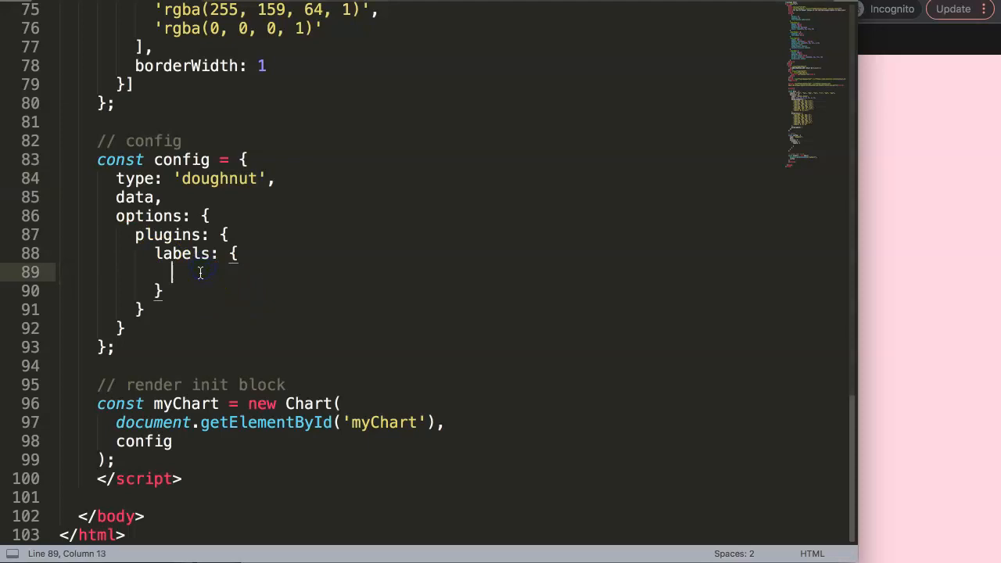
type("render:")
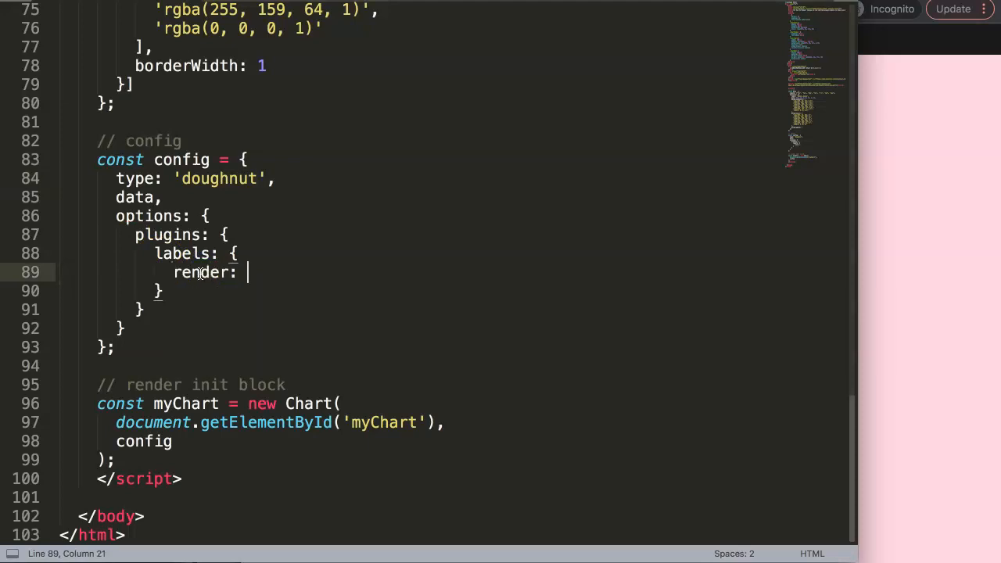
type("'pe")
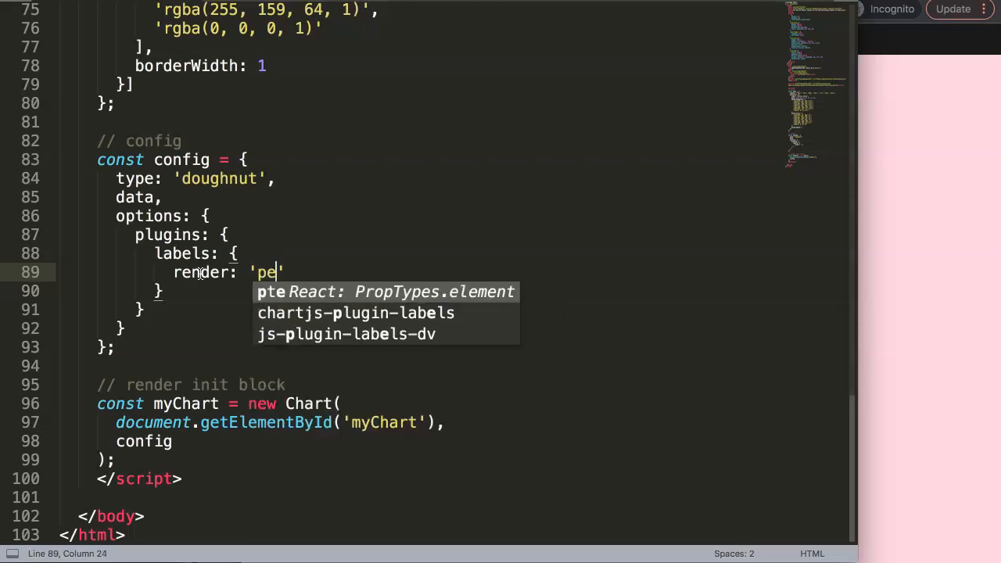
type("rc")
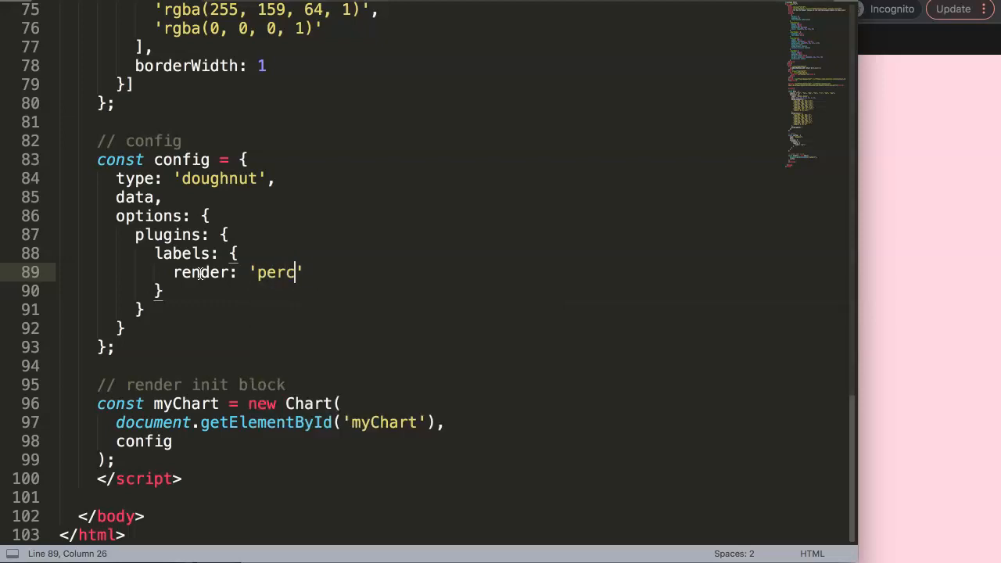
type("entage")
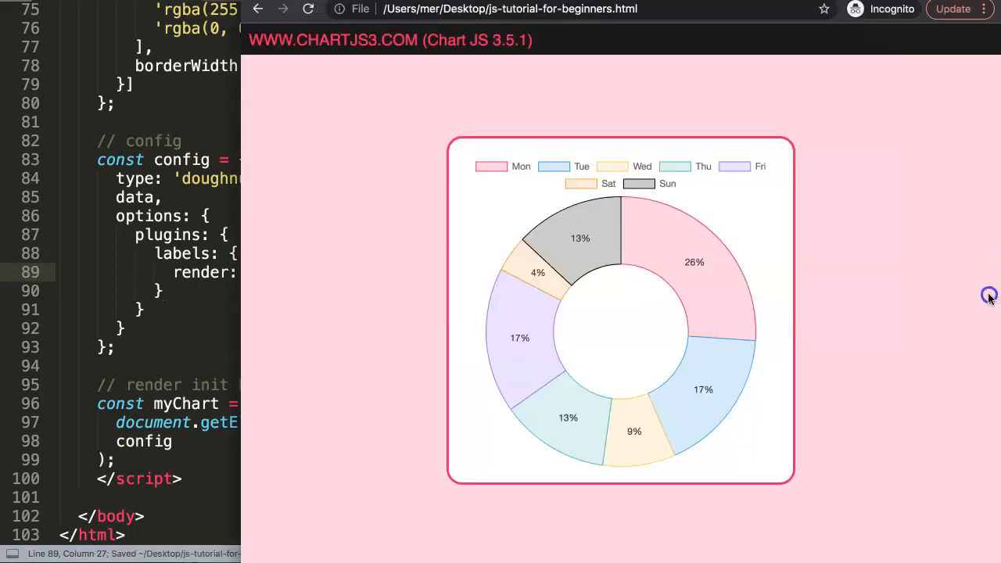
mouse_move(617, 238)
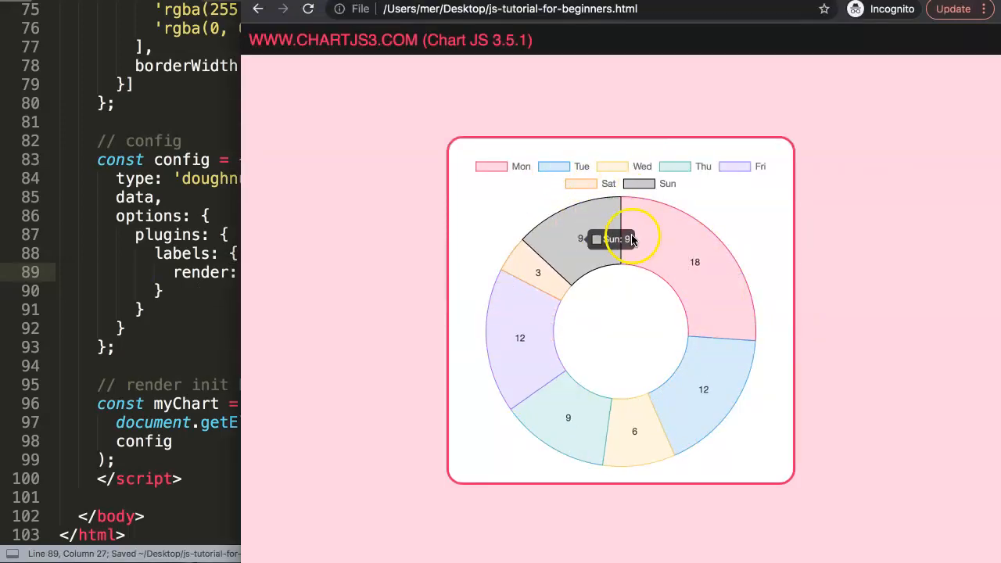
mouse_move(616, 430)
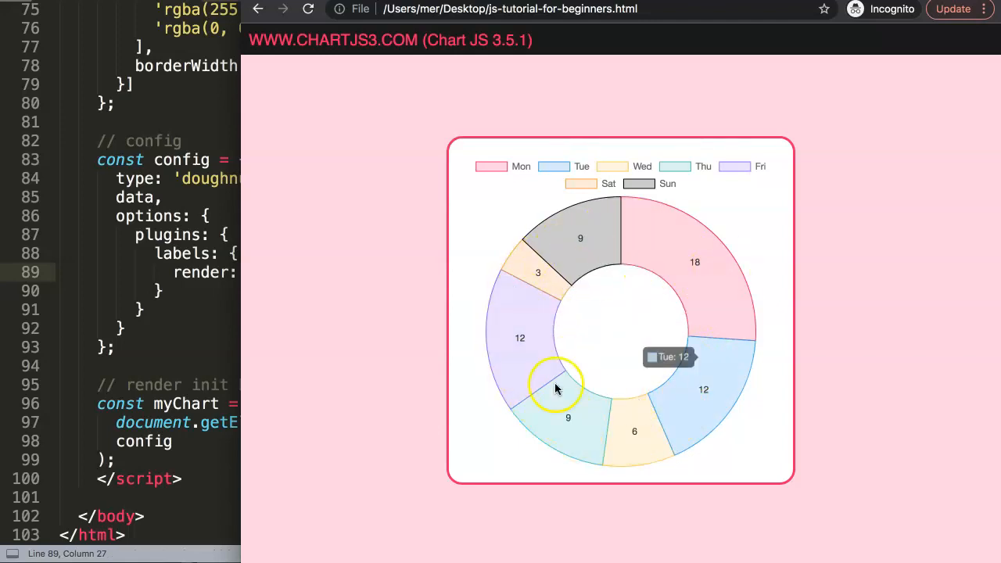
mouse_move(672, 262)
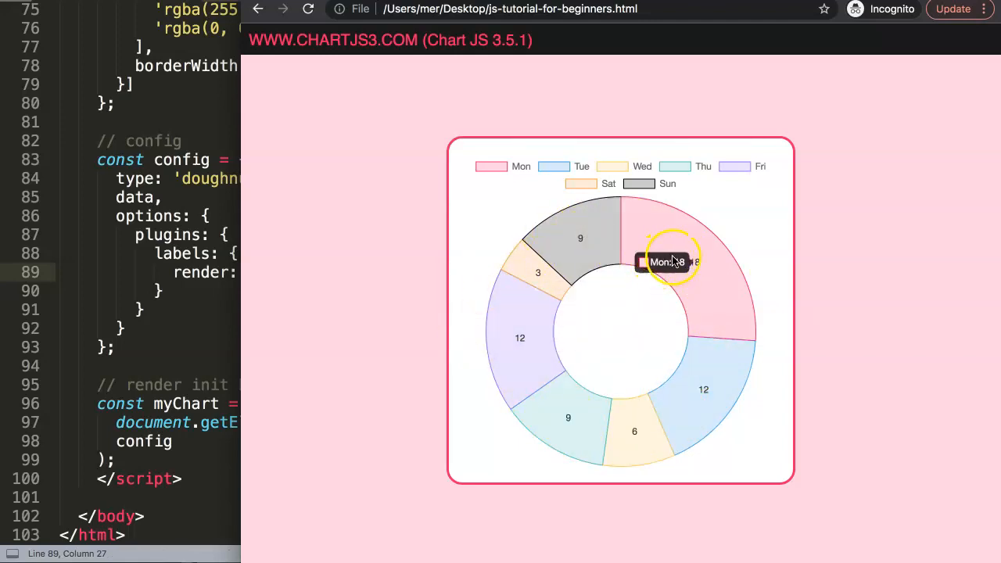
mouse_move(691, 258)
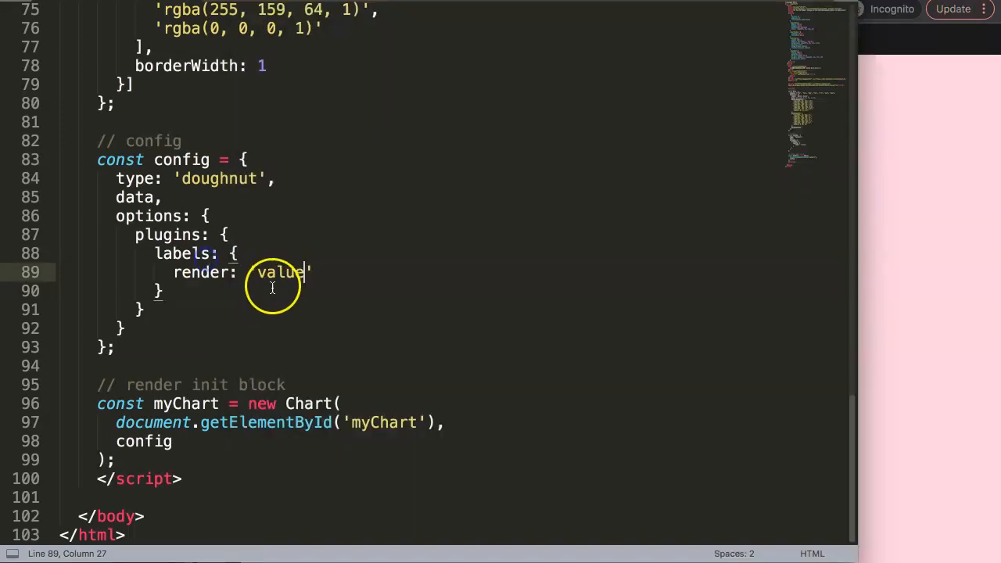
type("label")
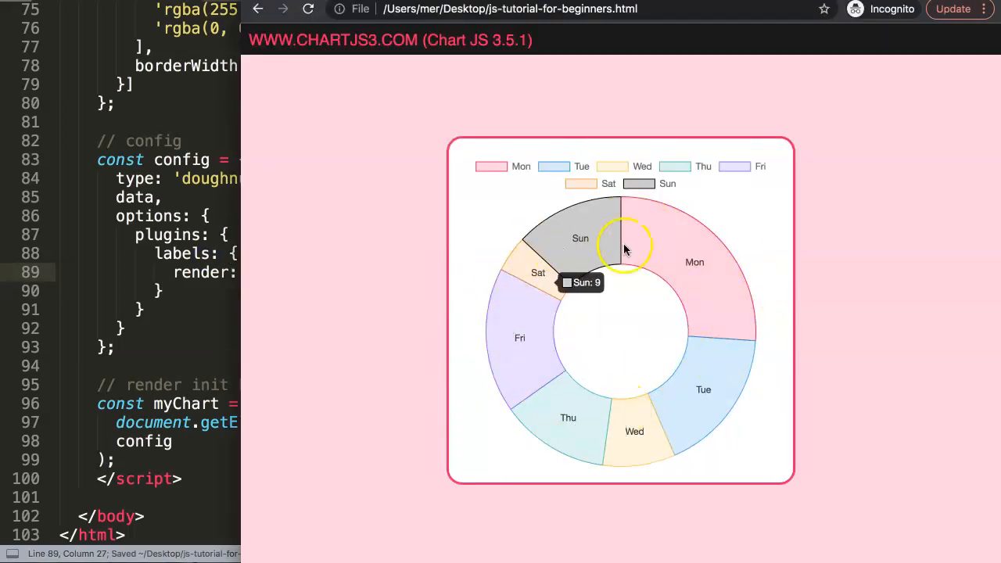
mouse_move(688, 264)
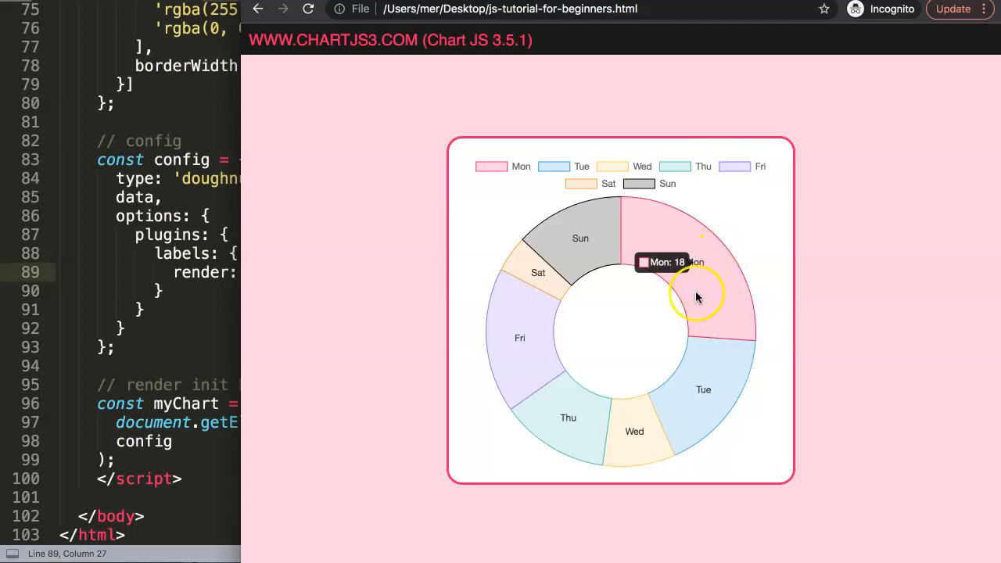
mouse_move(597, 250)
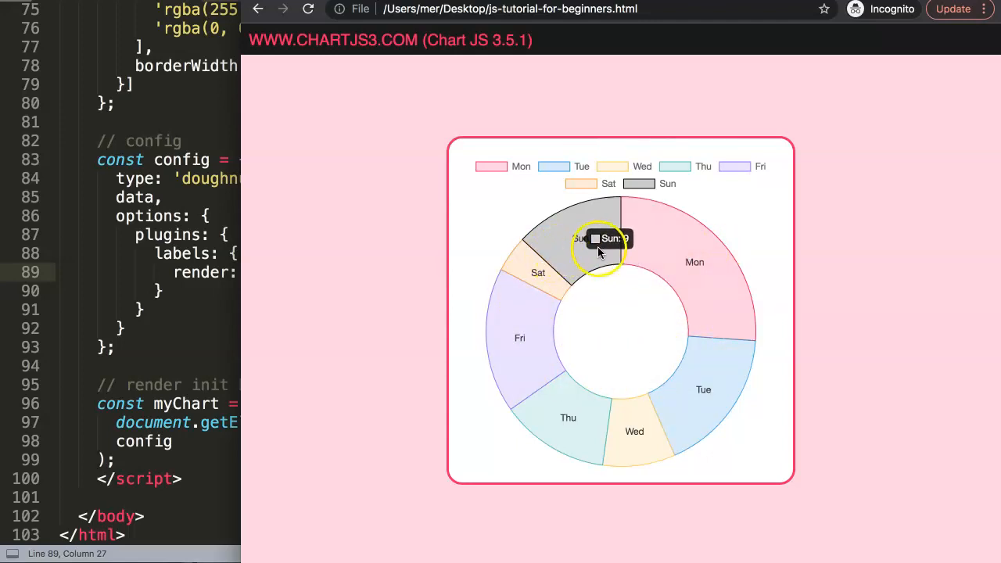
mouse_move(378, 248)
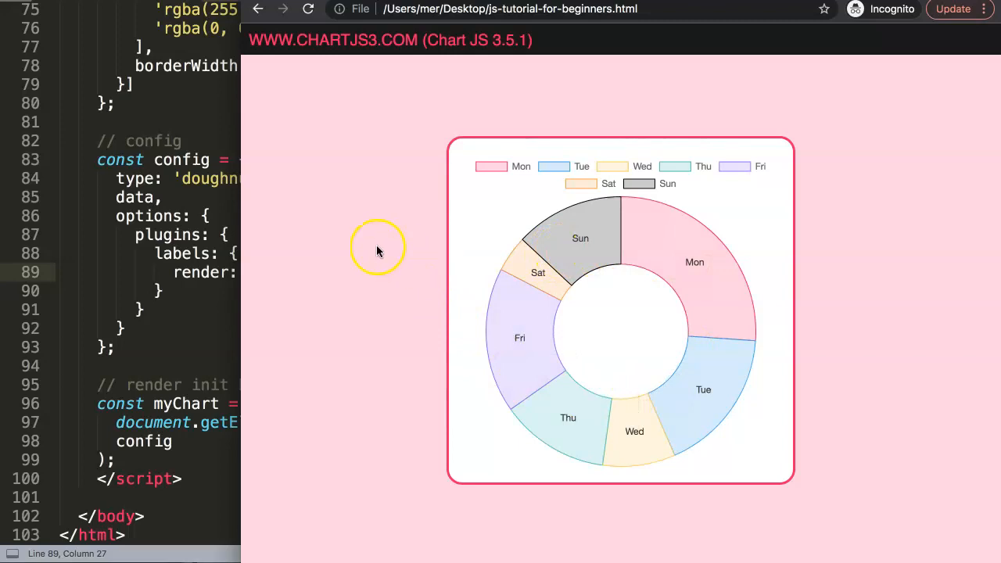